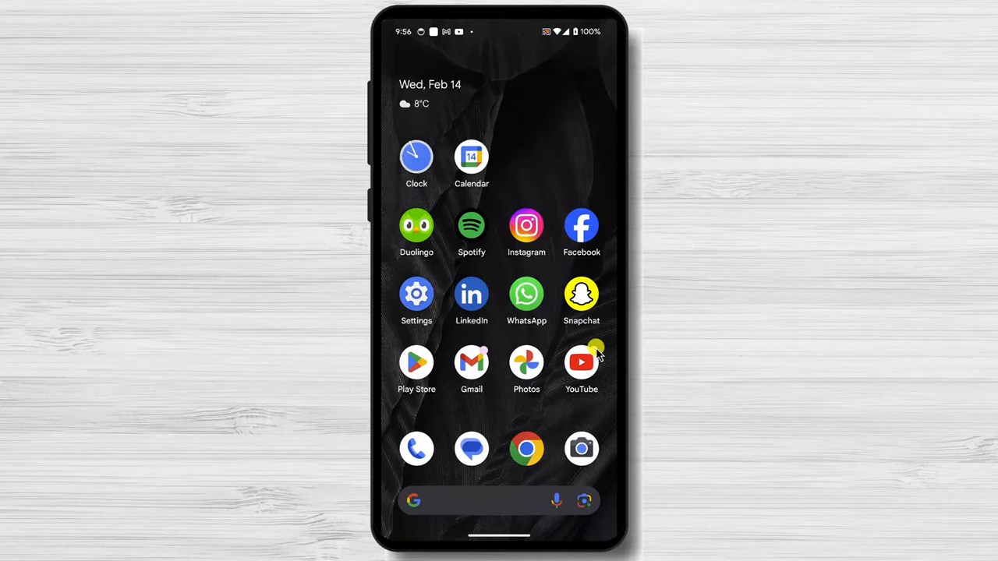
mouse_move(593, 359)
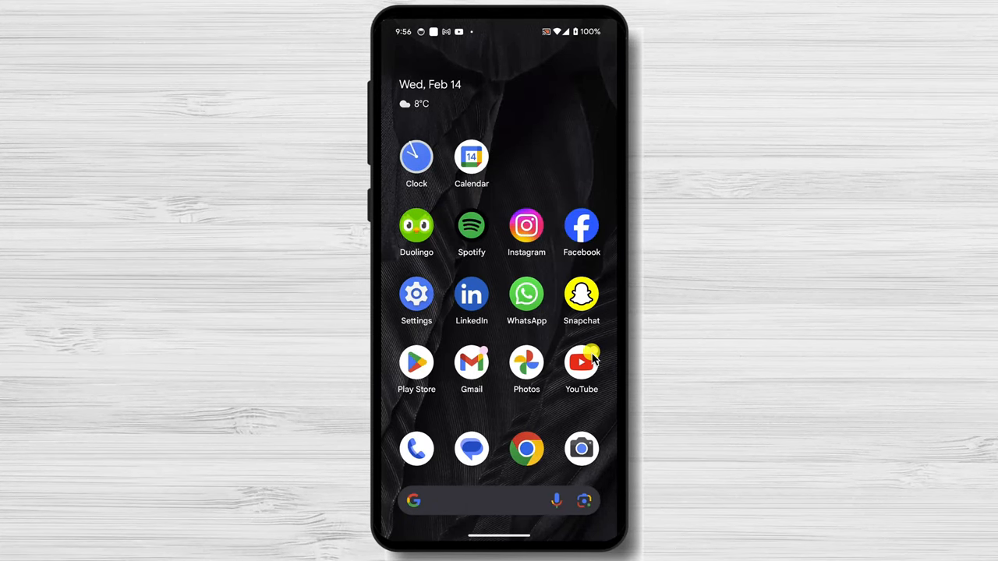
- Launch YouTube and reach the Google Account security settings from the profile avatar
click(582, 362)
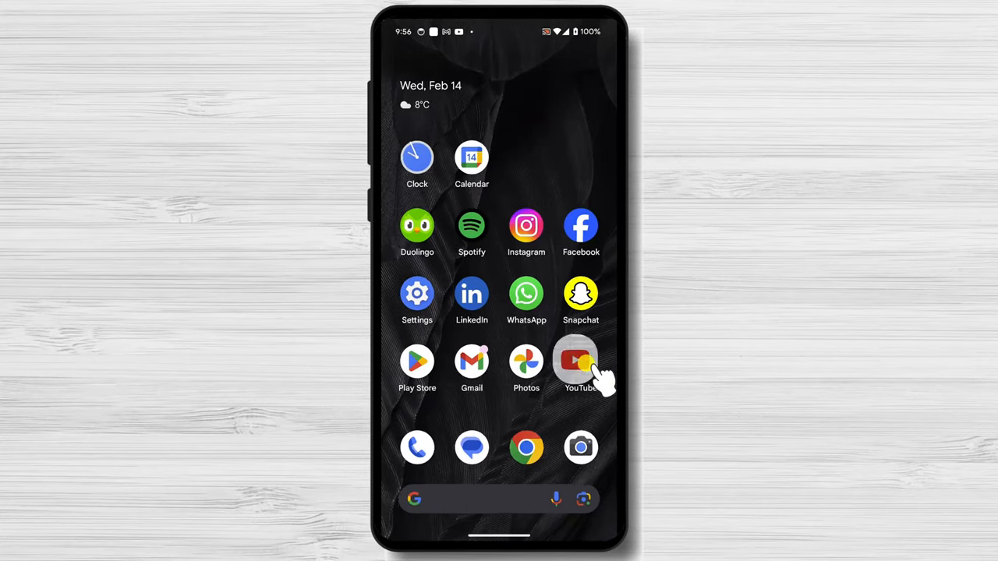
click(580, 360)
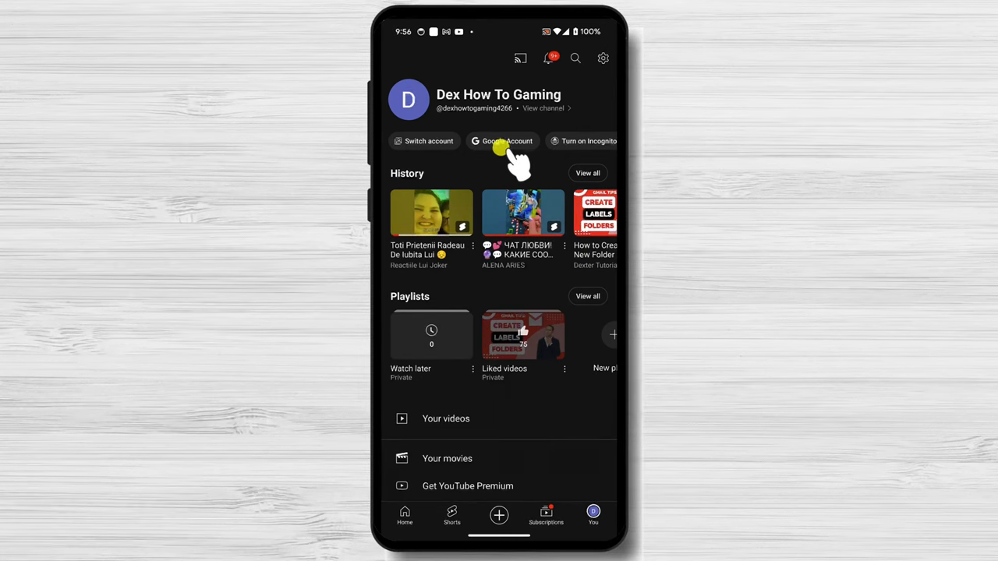
click(502, 141)
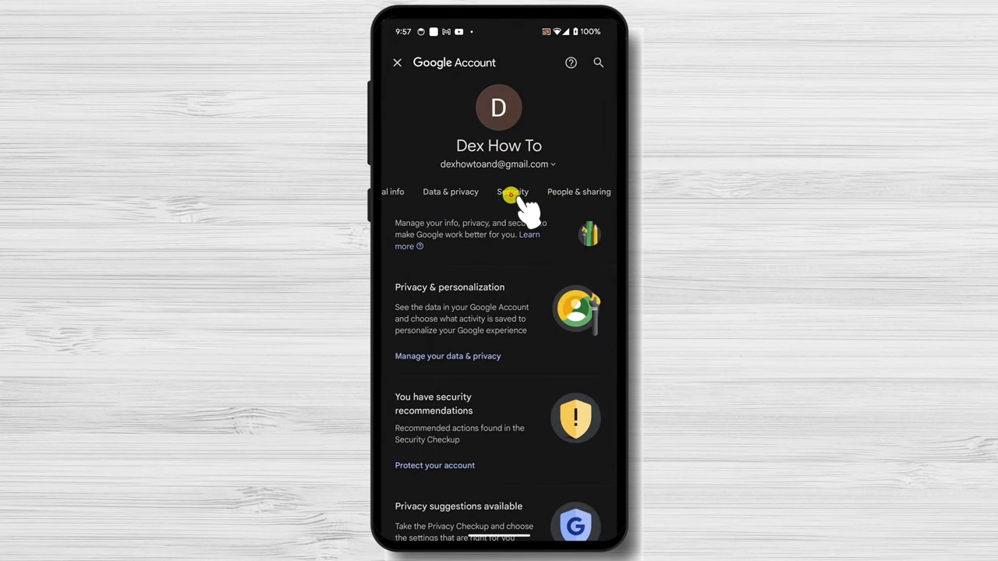
click(513, 192)
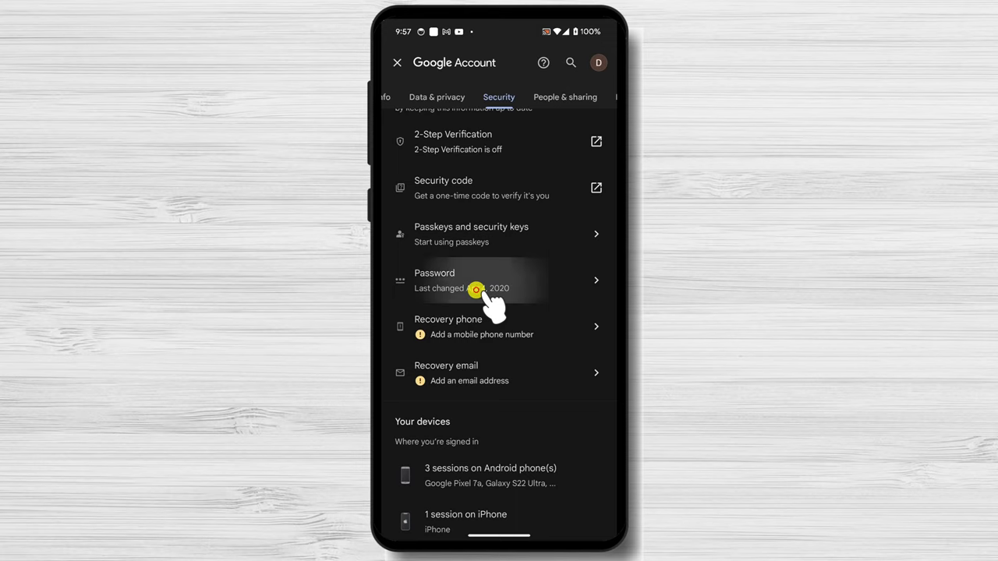
- Verify identity with the current password to reach the empty New password and Confirm fields
click(475, 280)
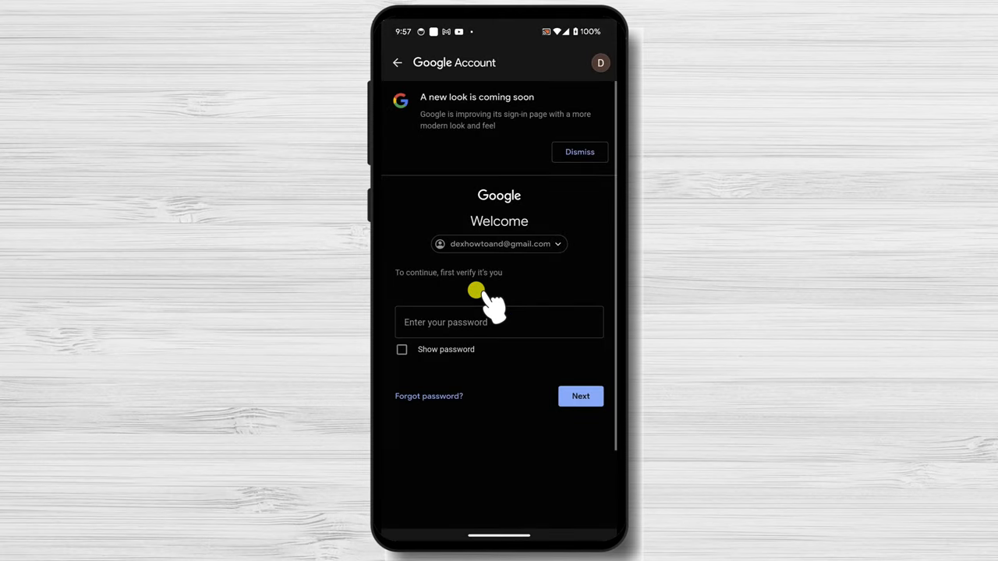
click(499, 321)
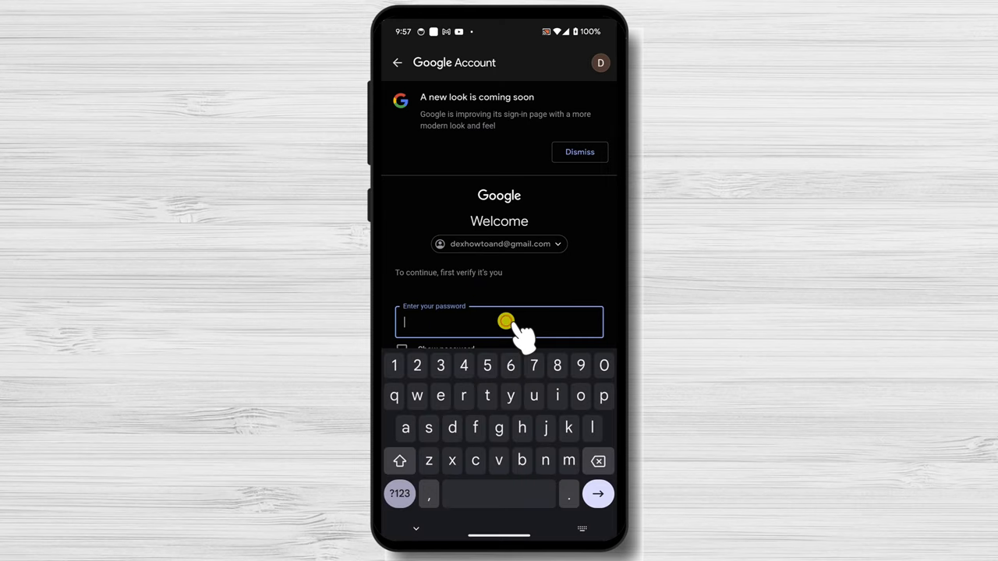
mouse_move(533, 408)
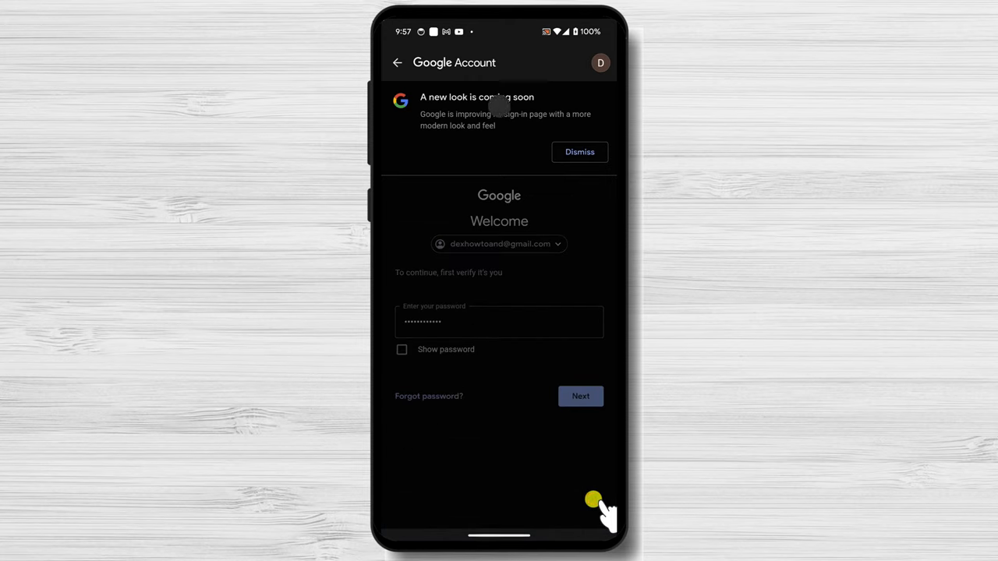
click(580, 396)
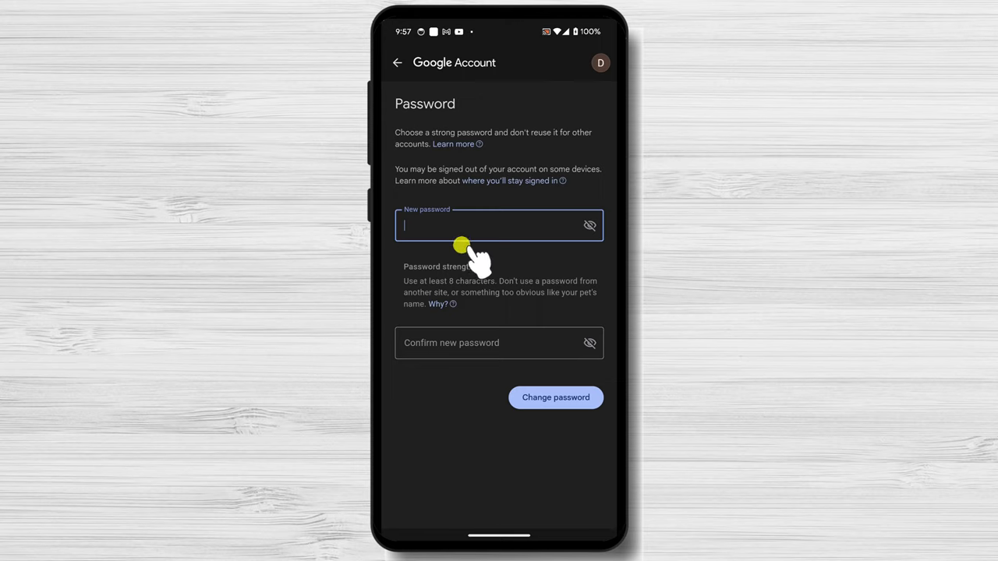
mouse_move(485, 319)
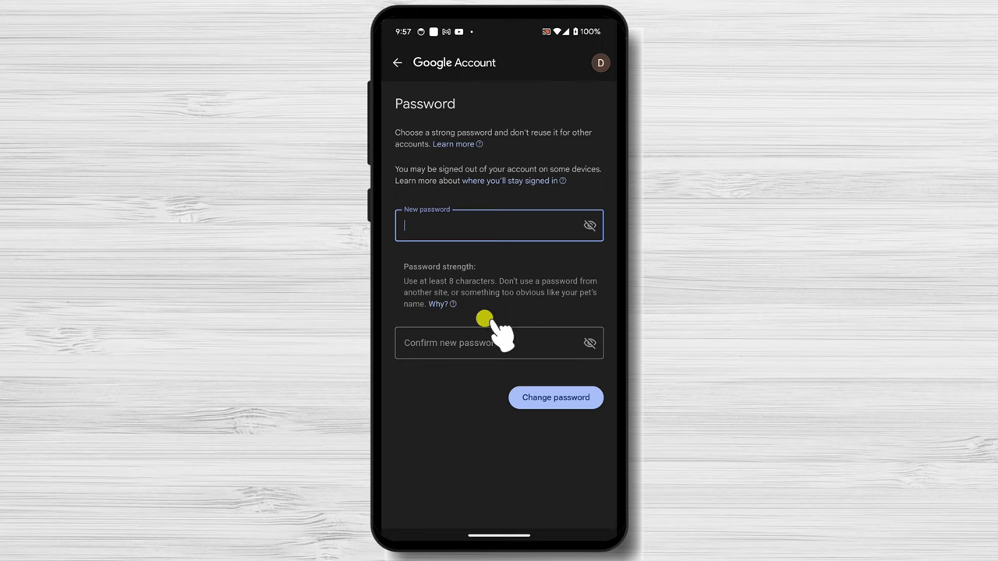